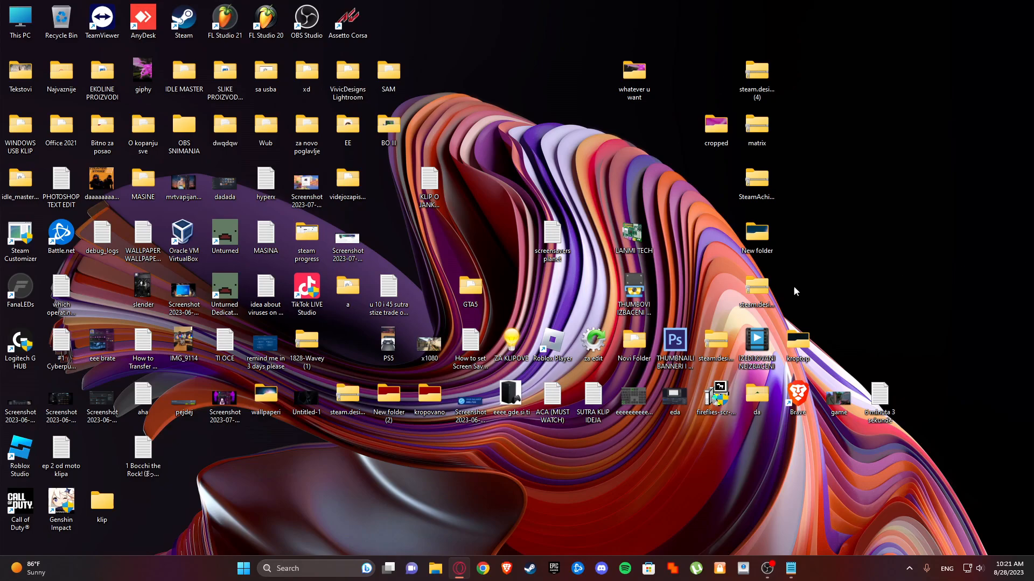
Dismiss the taskbar search panel and show the Start menu with pinned apps.
{"action": "left_click", "coordinate": [268, 569]}
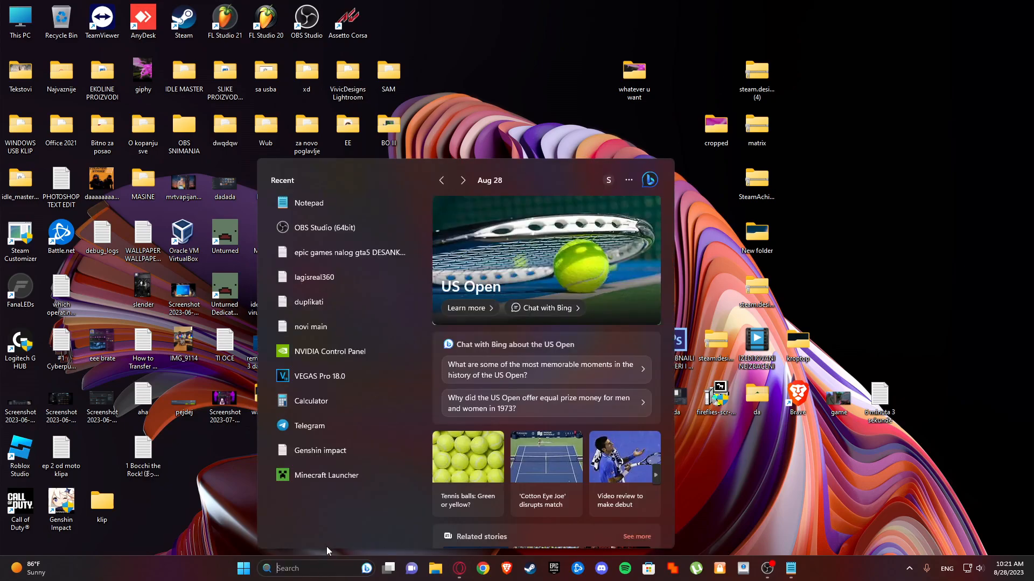
{"action": "mouse_move", "coordinate": [320, 454]}
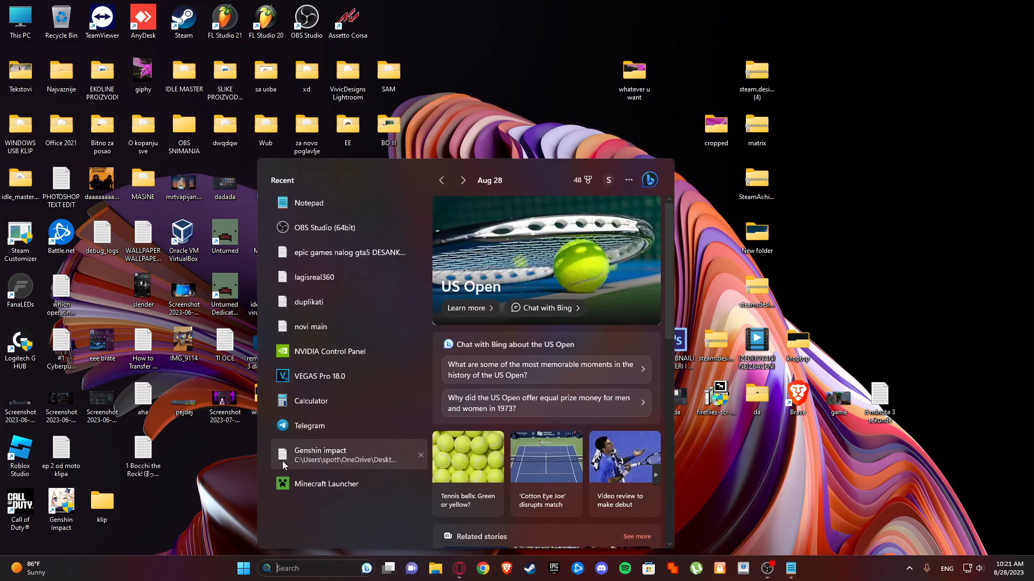
{"action": "mouse_move", "coordinate": [401, 479]}
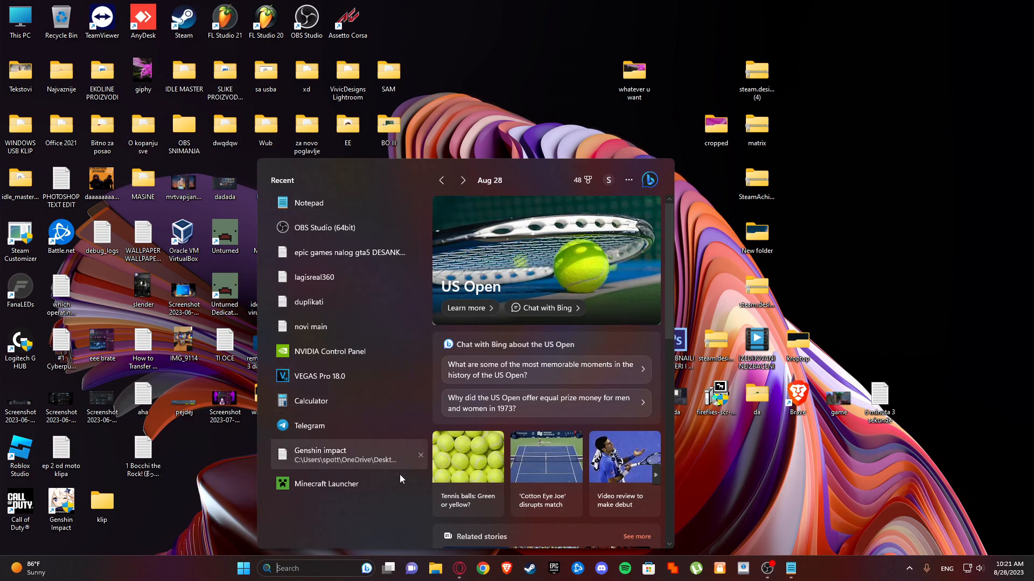
{"action": "left_click", "coordinate": [243, 569]}
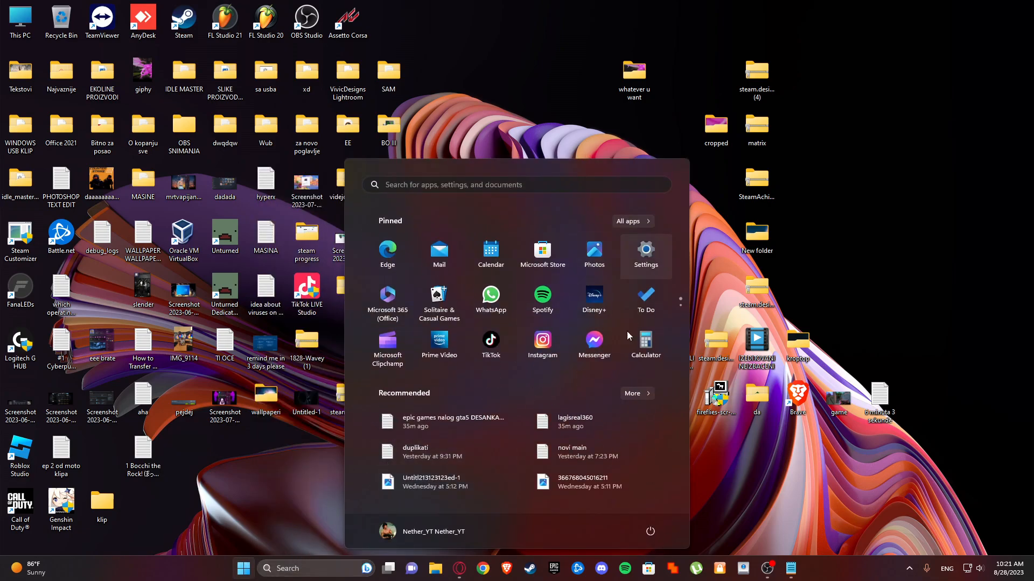
{"action": "mouse_move", "coordinate": [644, 256]}
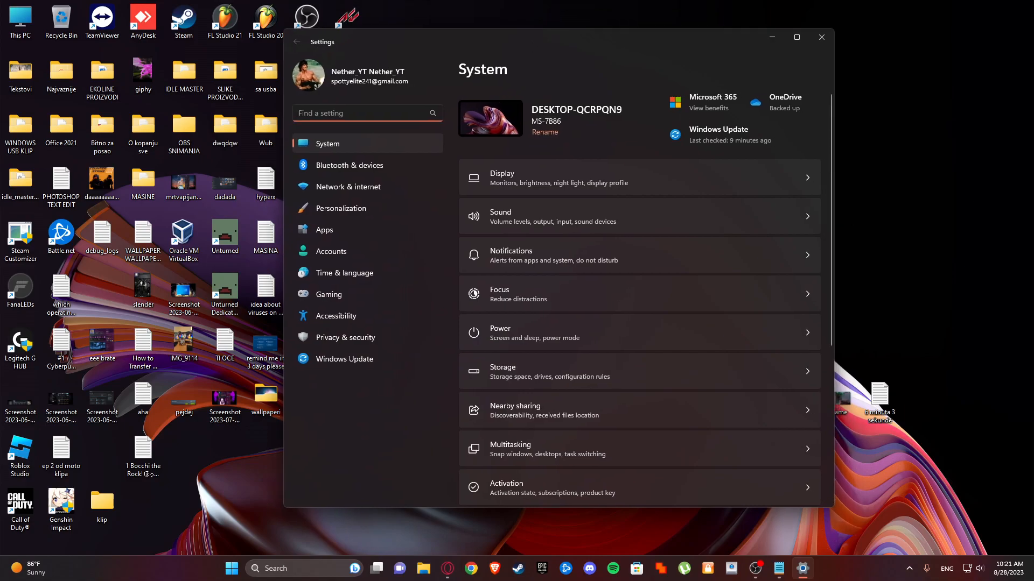
Go to the Apps page of Settings, which lists installed apps and Offline maps.
{"action": "left_click", "coordinate": [360, 113]}
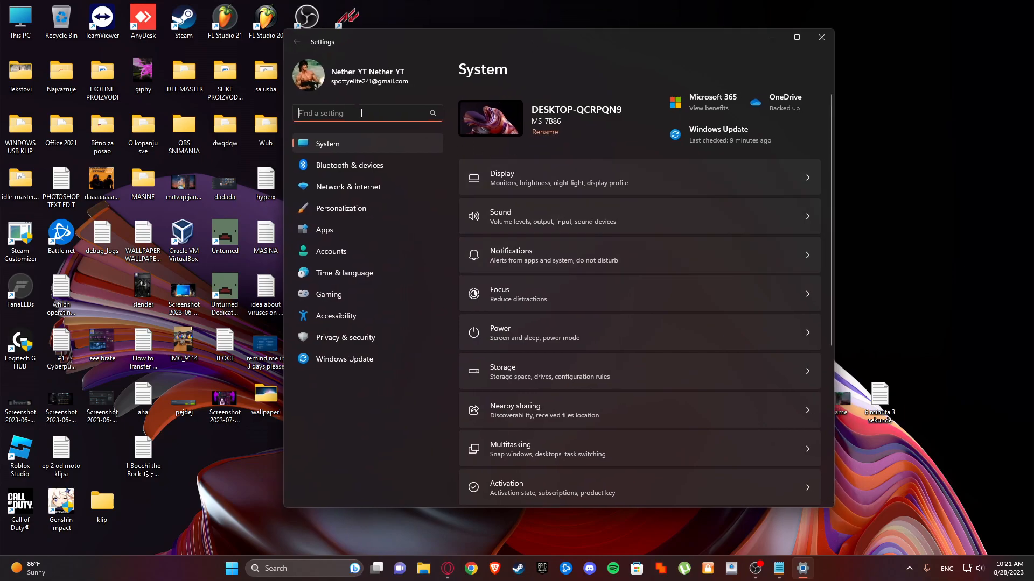
{"action": "type", "text": "a"}
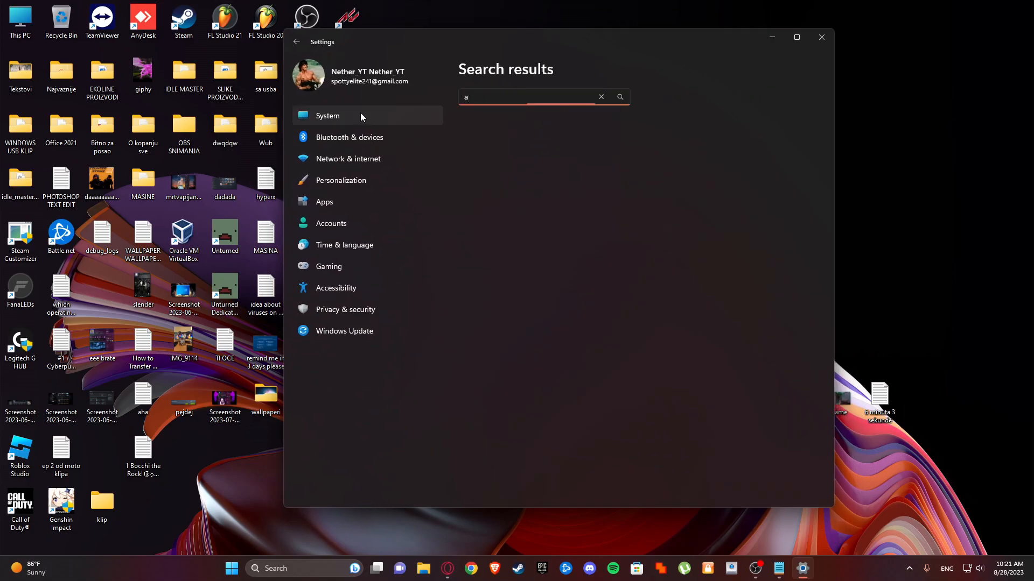
{"action": "left_click", "coordinate": [324, 201]}
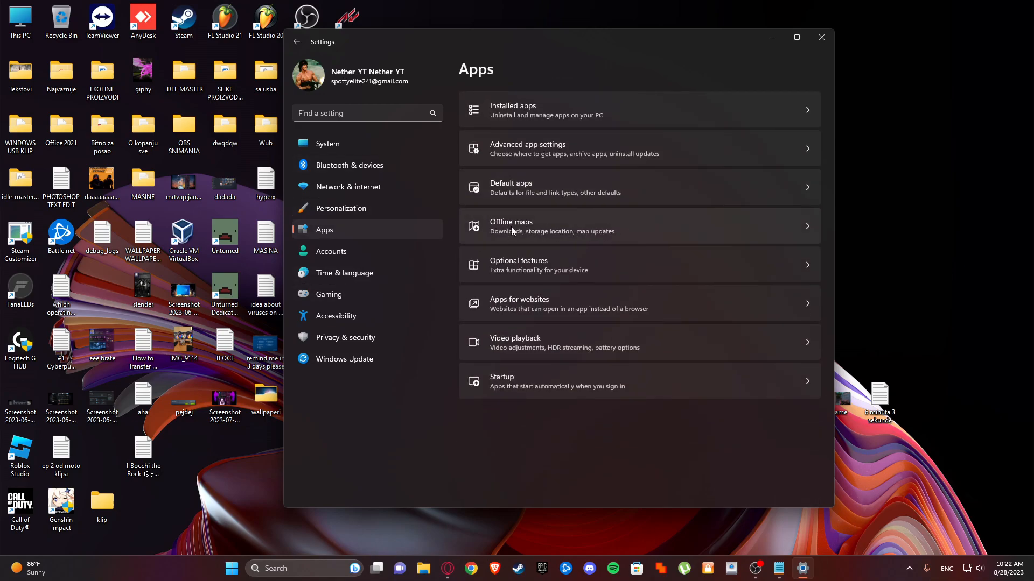
Go to the Offline maps page, currently showing no maps downloaded.
{"action": "left_click", "coordinate": [510, 226]}
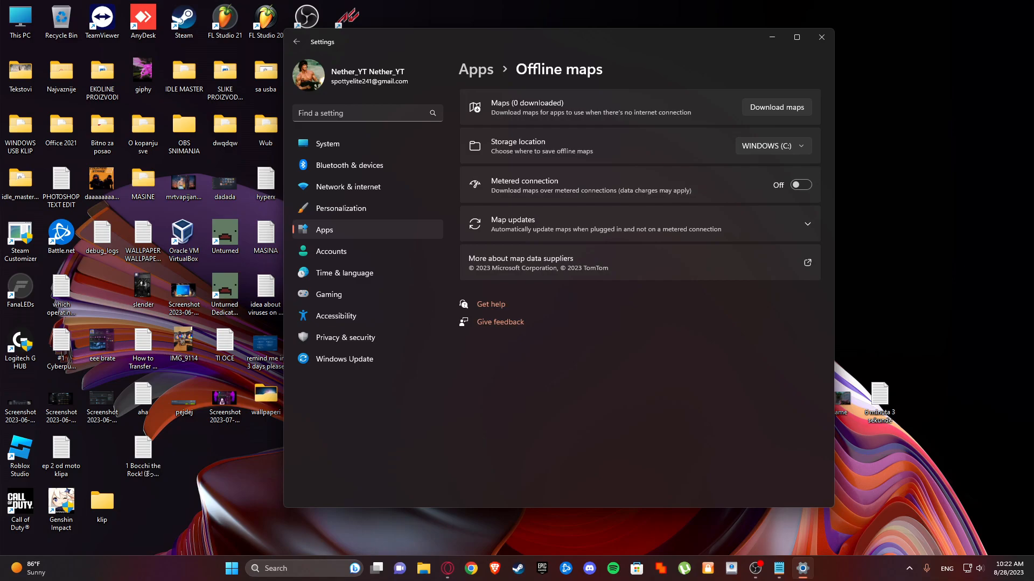
{"action": "mouse_move", "coordinate": [480, 131]}
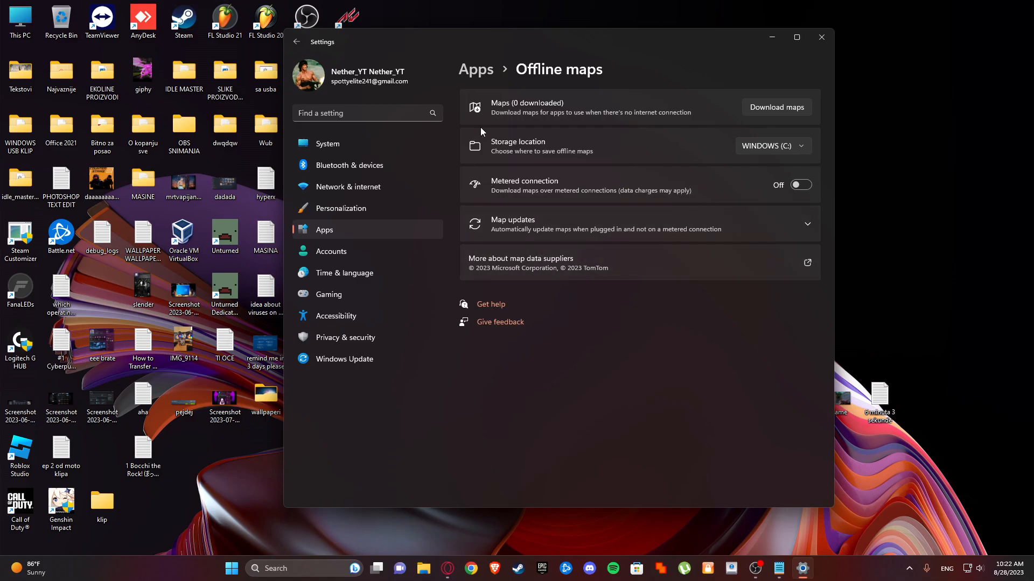
{"action": "mouse_move", "coordinate": [474, 176]}
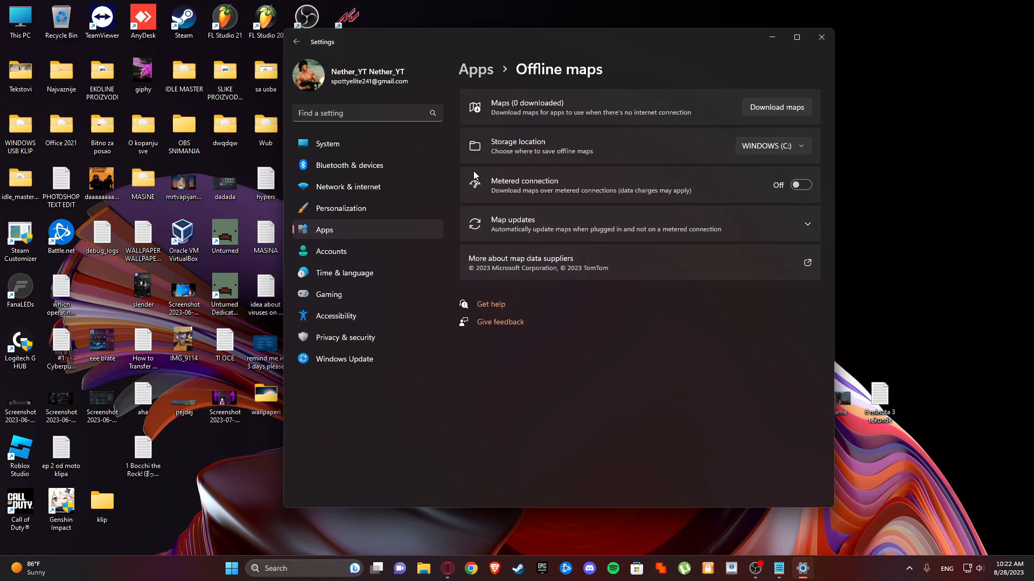
{"action": "mouse_move", "coordinate": [499, 158]}
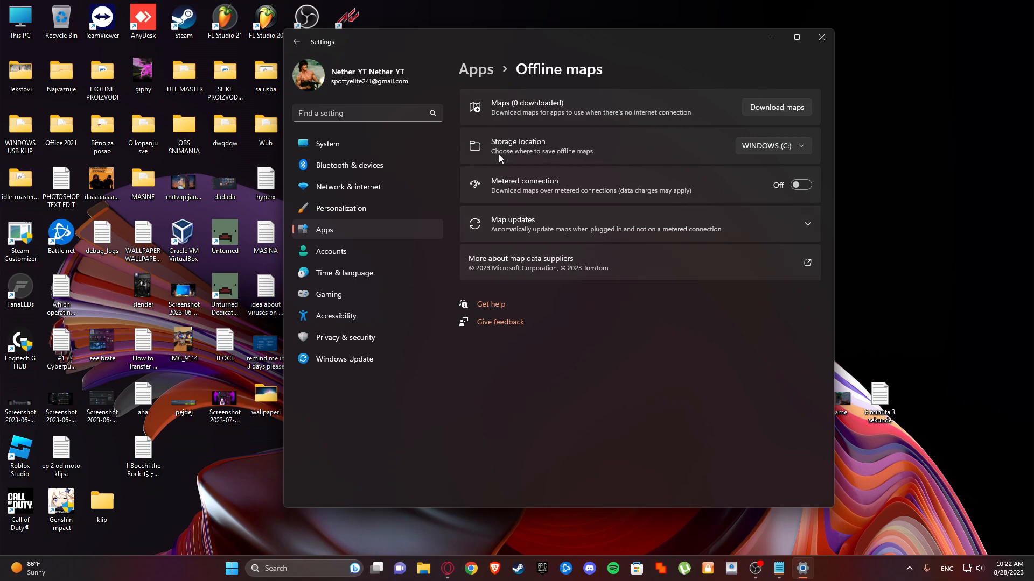
{"action": "mouse_move", "coordinate": [515, 186]}
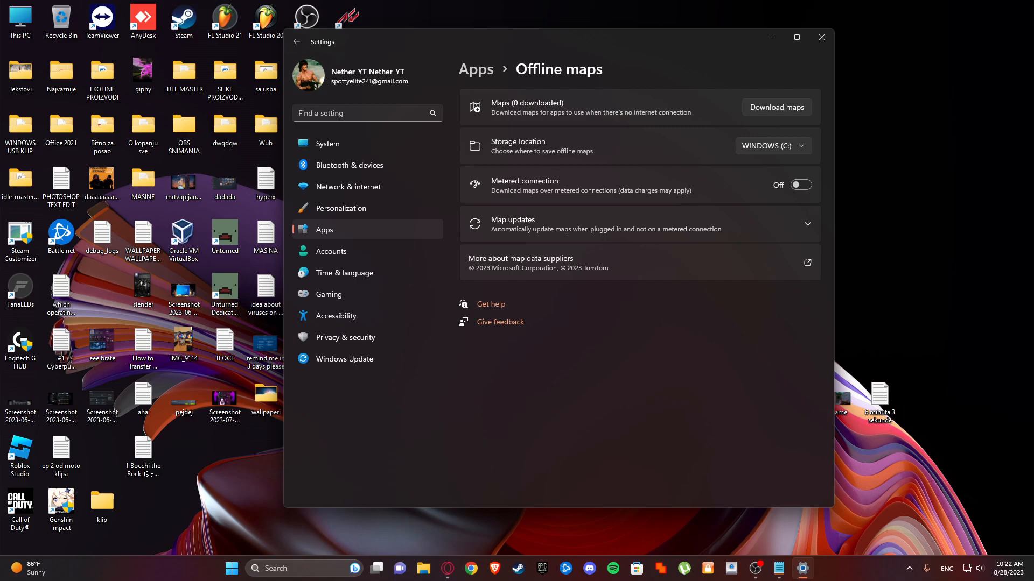
Download the Serbia map from the Europe list so one map is reported downloaded.
{"action": "left_click", "coordinate": [775, 107]}
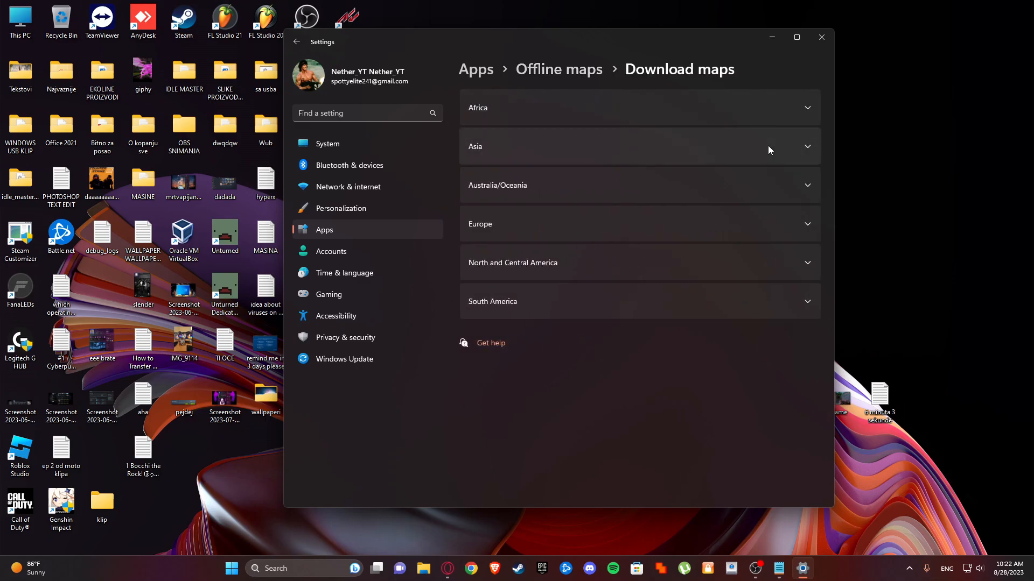
{"action": "mouse_move", "coordinate": [503, 209]}
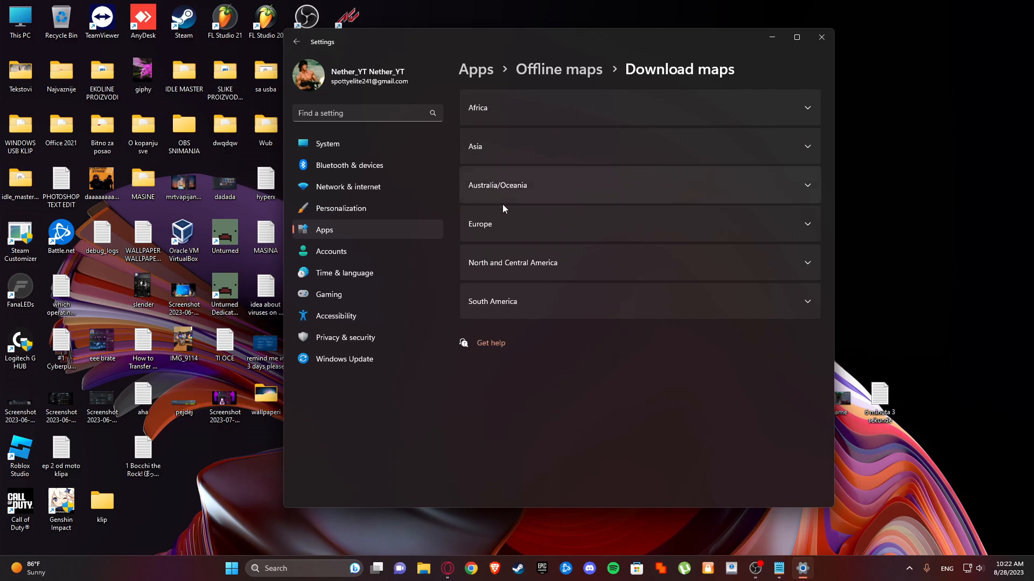
{"action": "mouse_move", "coordinate": [507, 145]}
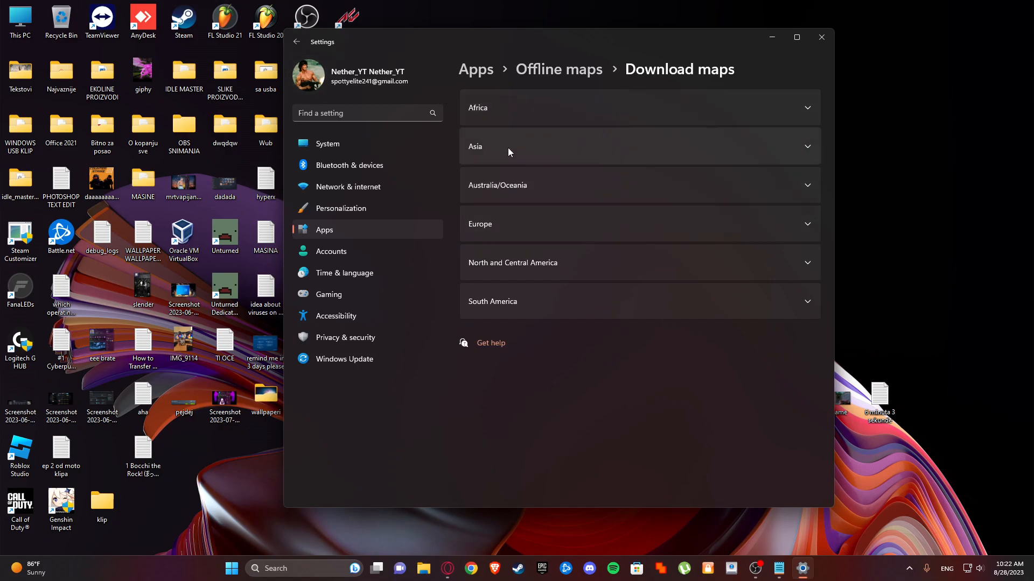
{"action": "mouse_move", "coordinate": [522, 198]}
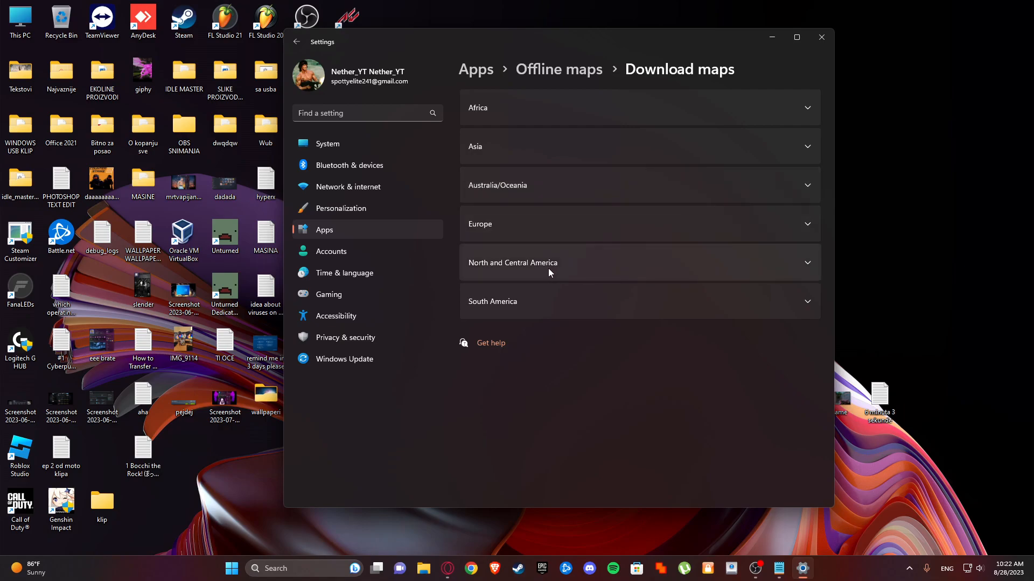
{"action": "mouse_move", "coordinate": [771, 302]}
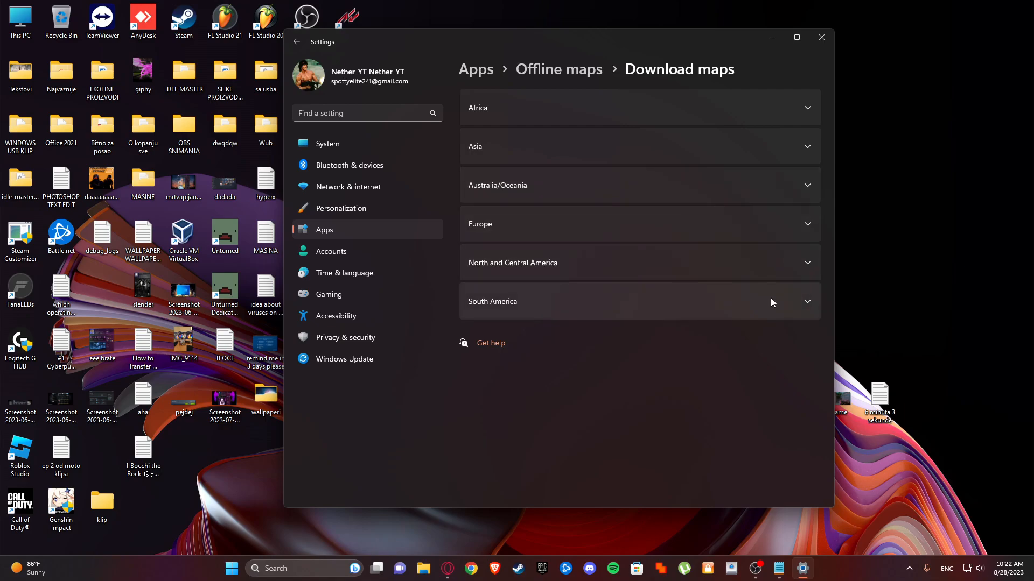
{"action": "mouse_move", "coordinate": [589, 229]}
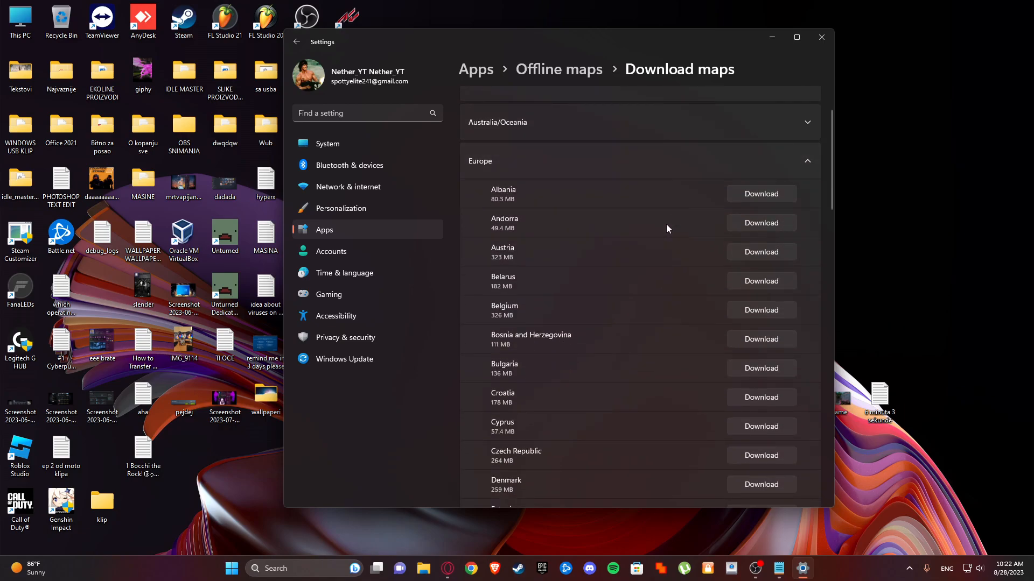
{"action": "scroll", "scroll_direction": "down", "scroll_amount": 3}
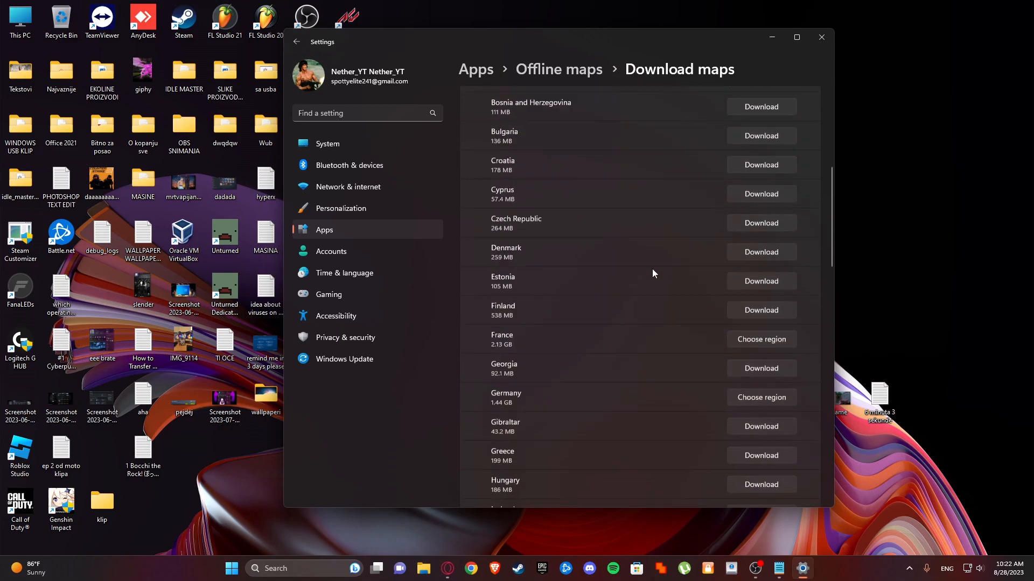
{"action": "scroll", "scroll_direction": "down", "scroll_amount": 3}
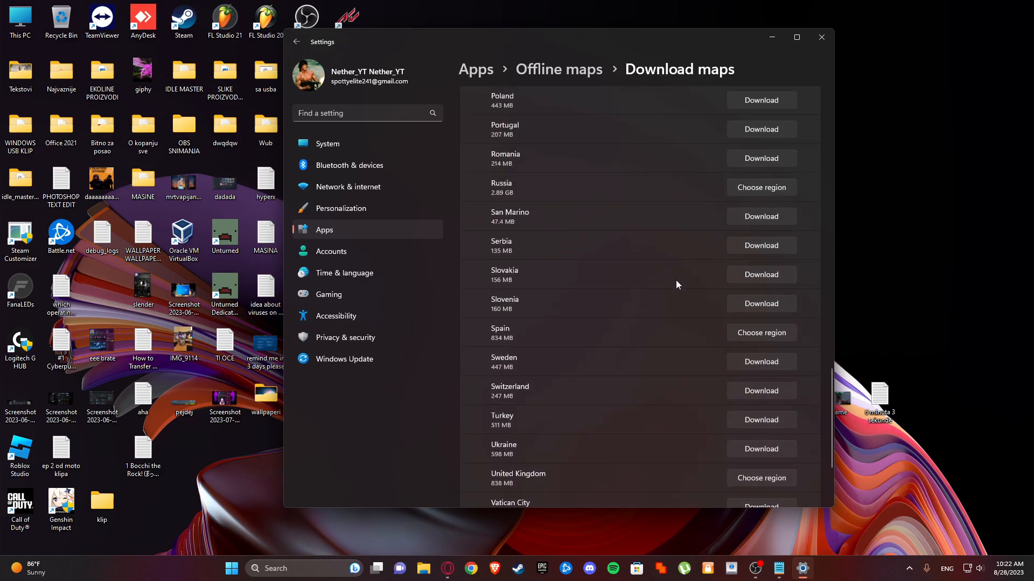
{"action": "left_click", "coordinate": [759, 245]}
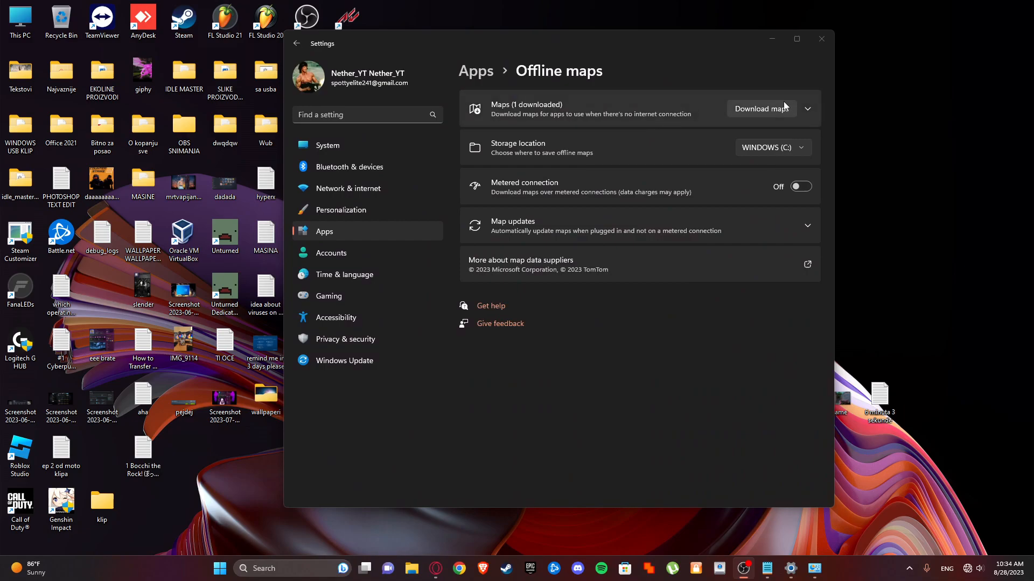
Confirm Serbia is listed as downloaded, then launch the Maps app via search for 'maps'.
{"action": "left_click", "coordinate": [806, 109]}
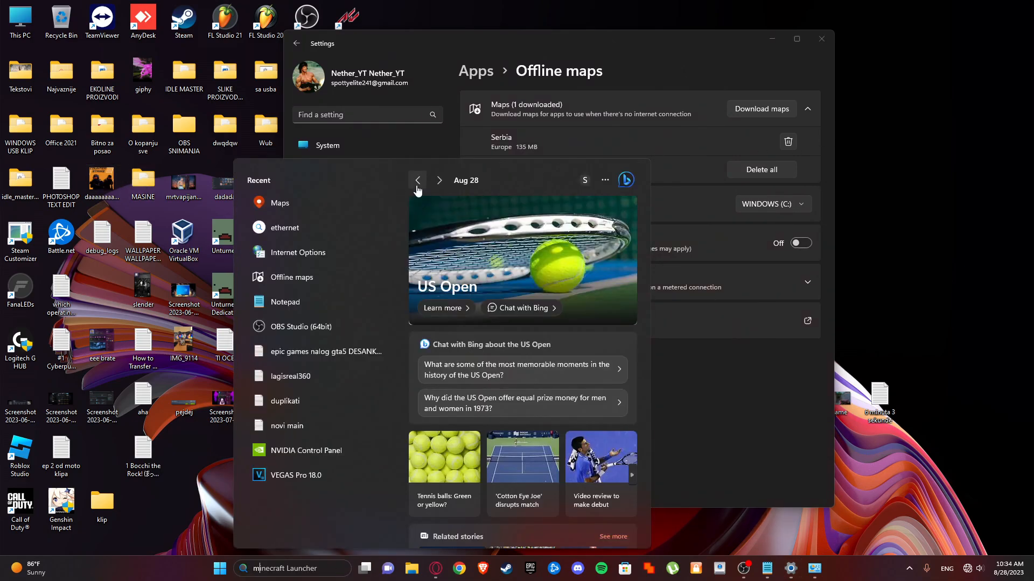
{"action": "type", "text": "maps"}
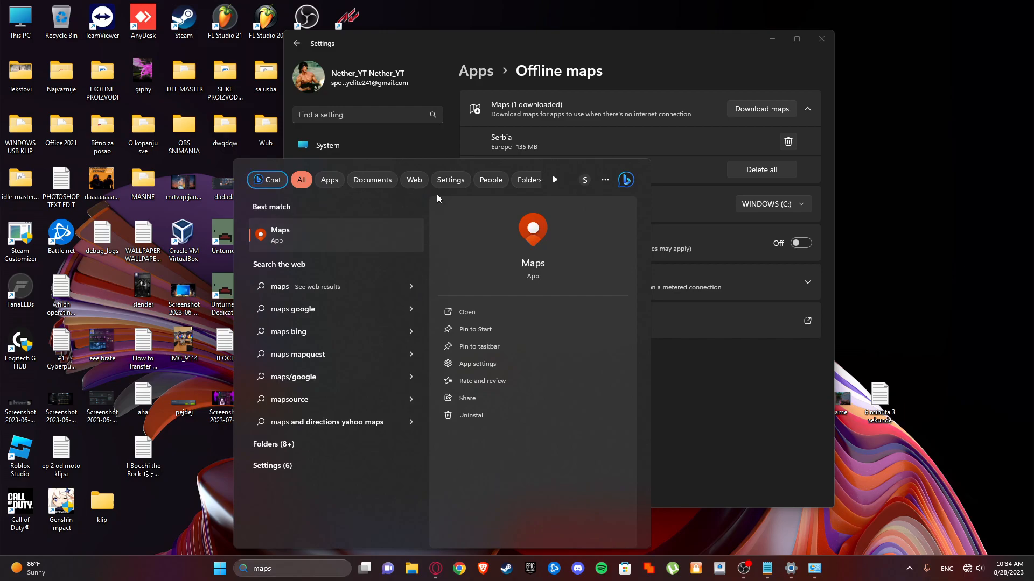
{"action": "left_click", "coordinate": [466, 312]}
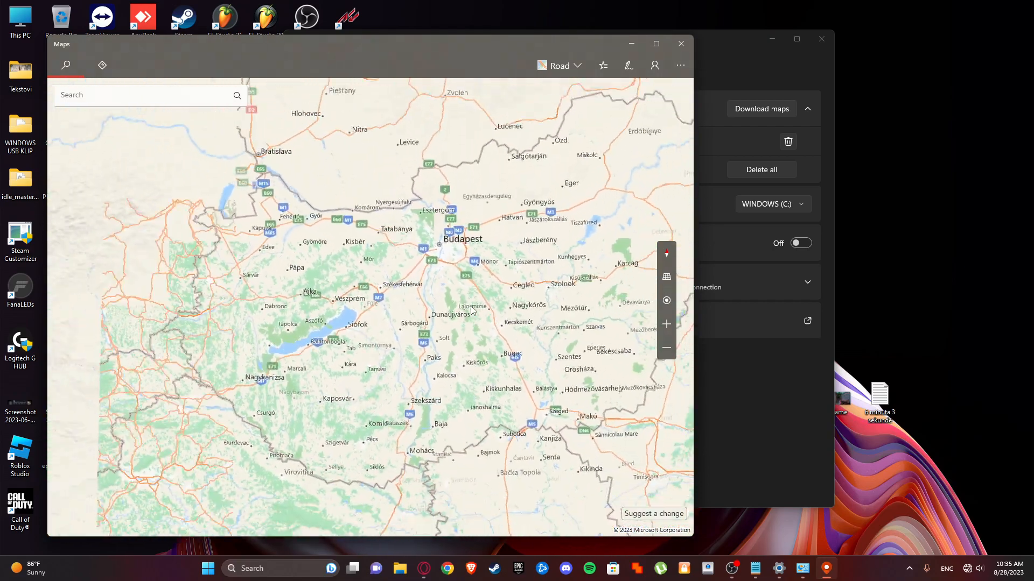
Move the map from Budapest to northern Serbia with Novi Sad and Belgrade in view.
{"action": "left_click", "coordinate": [665, 348]}
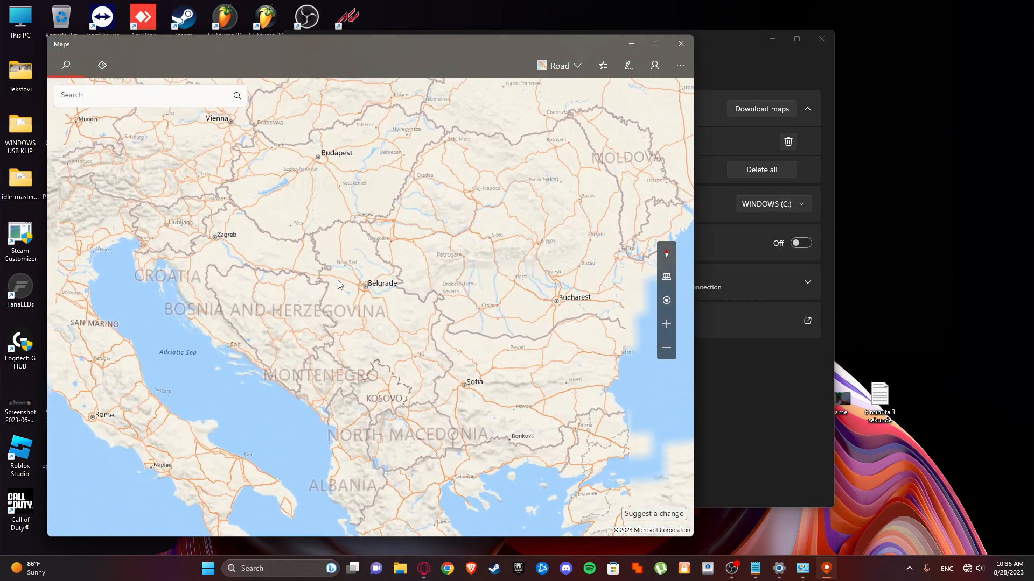
{"action": "left_click", "coordinate": [666, 324]}
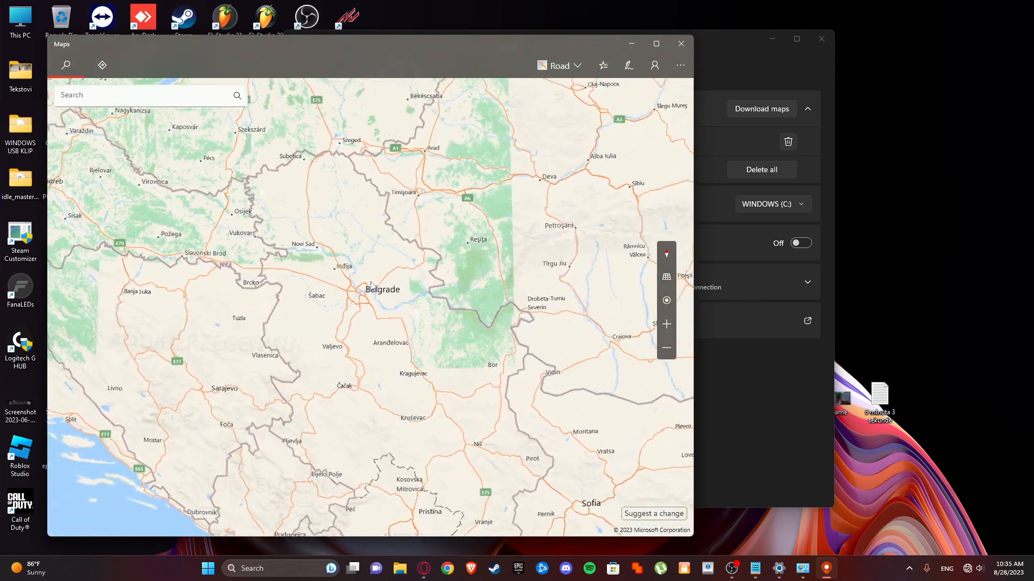
{"action": "scroll", "scroll_direction": "up", "scroll_amount": 3}
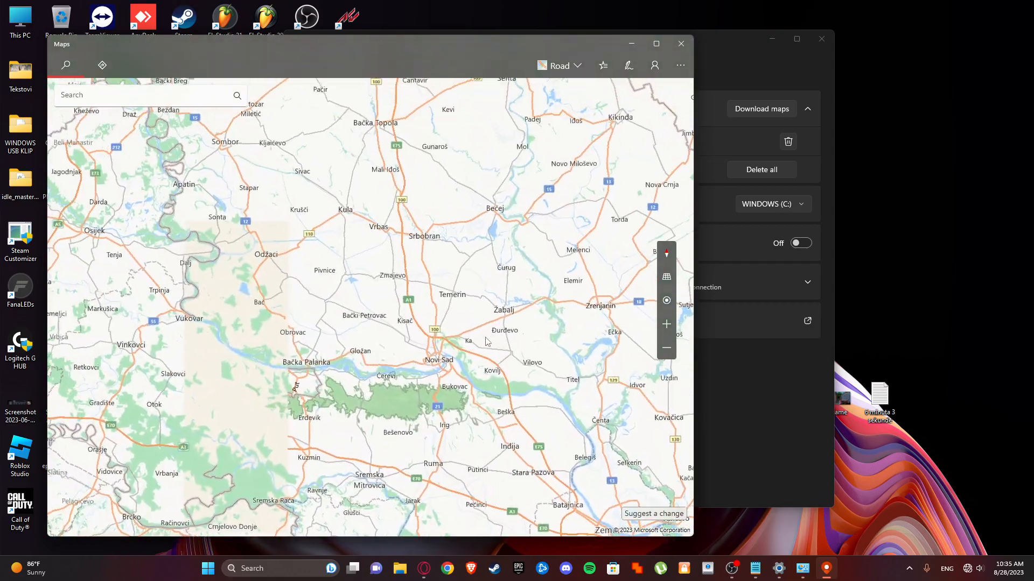
{"action": "left_click", "coordinate": [666, 347]}
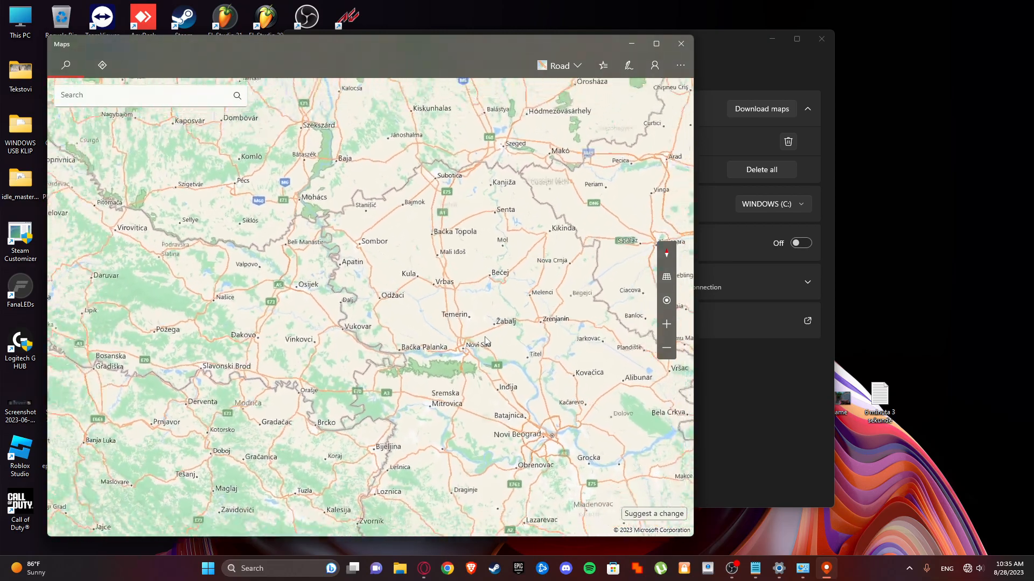